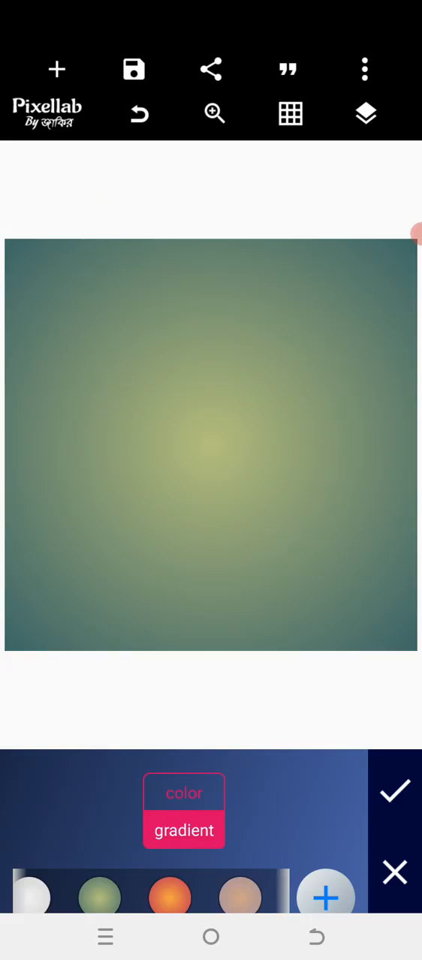
# Set the image size to a 1:1 square canvas at 1024×1024.
pyautogui.click(364, 69)
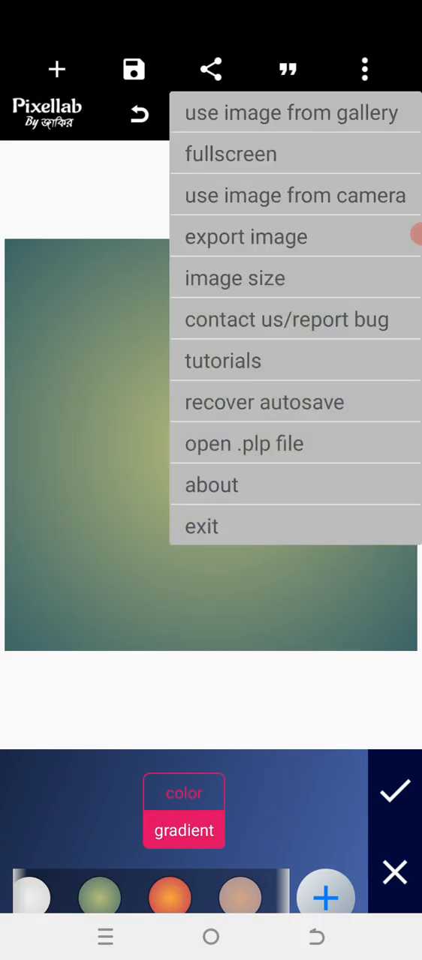
pyautogui.click(235, 278)
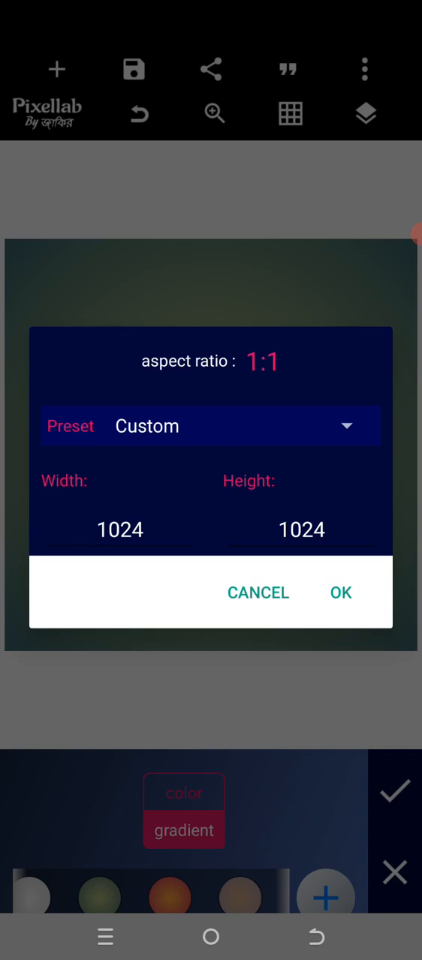
pyautogui.click(340, 593)
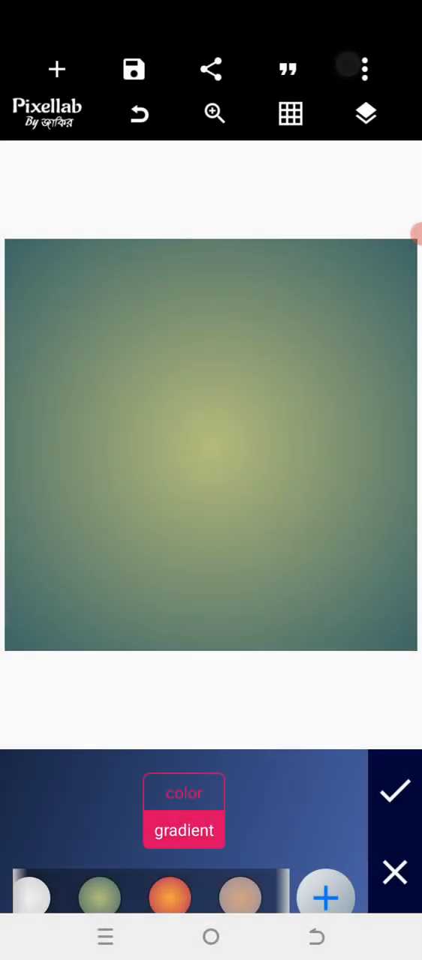
# Use the wooden light-ray photo as a 1:1 background and import the stacked BURGER text image.
pyautogui.click(364, 69)
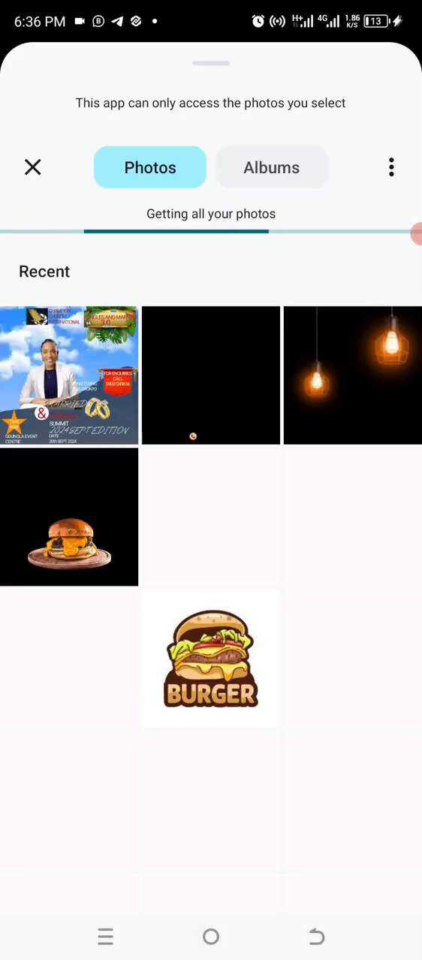
pyautogui.click(352, 375)
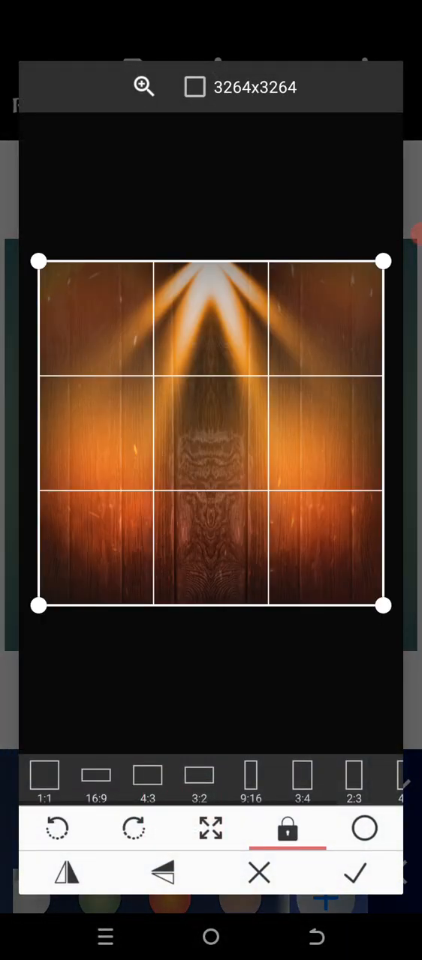
pyautogui.click(355, 873)
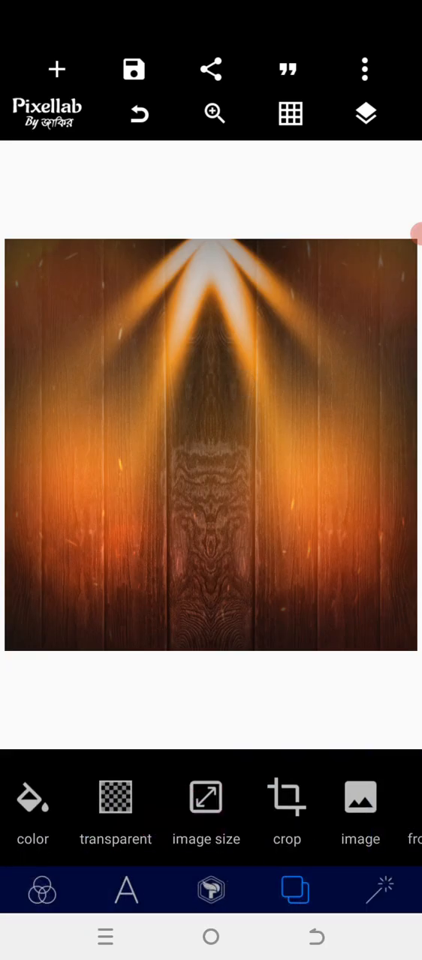
pyautogui.click(360, 806)
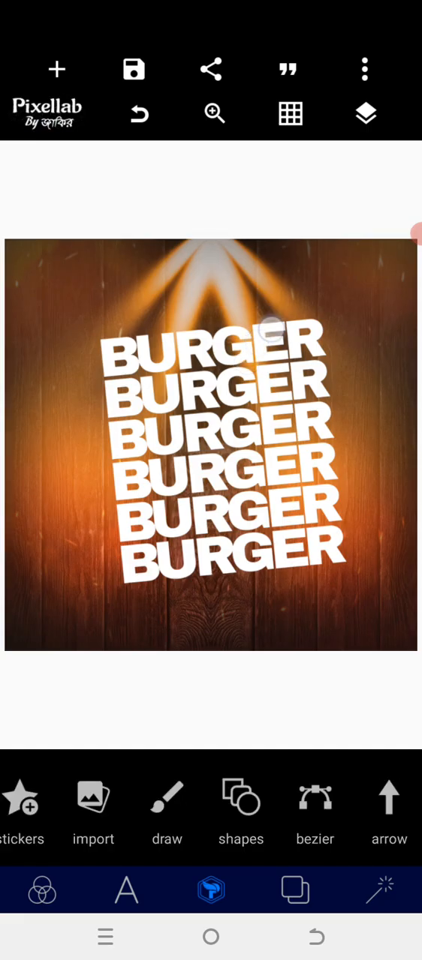
# Import the burger-on-plate PNG over the BURGER text and add the small burger logo top-left.
pyautogui.click(93, 811)
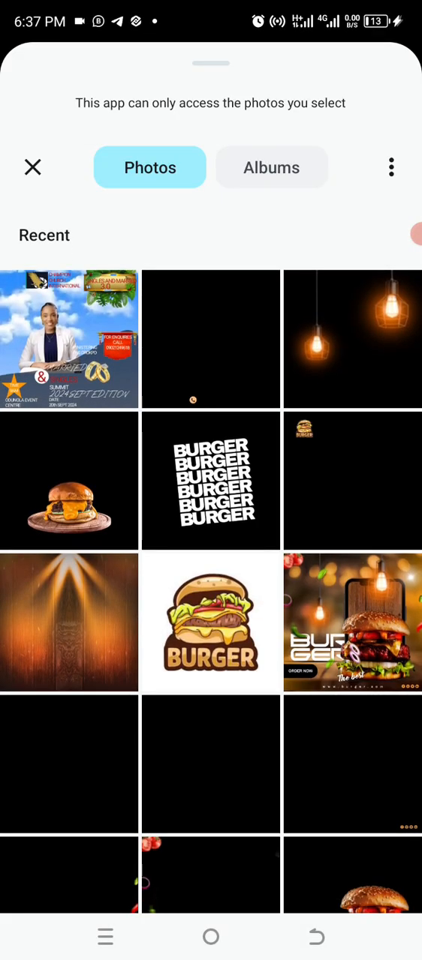
pyautogui.click(210, 481)
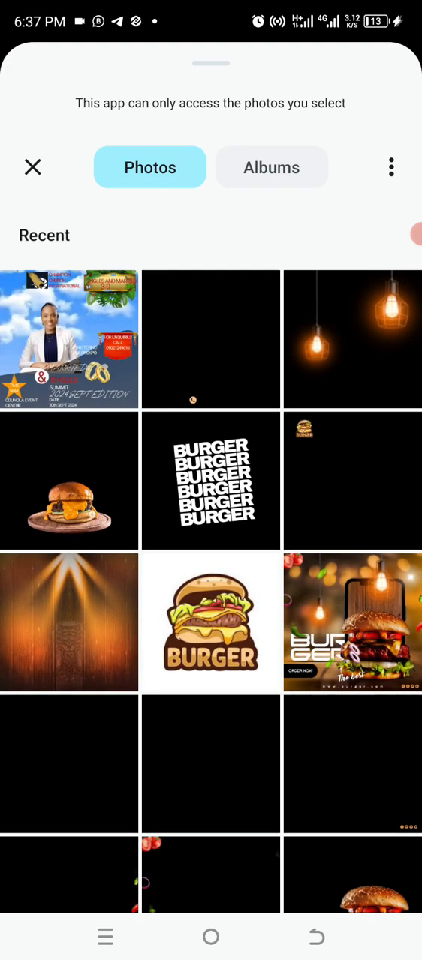
pyautogui.click(69, 481)
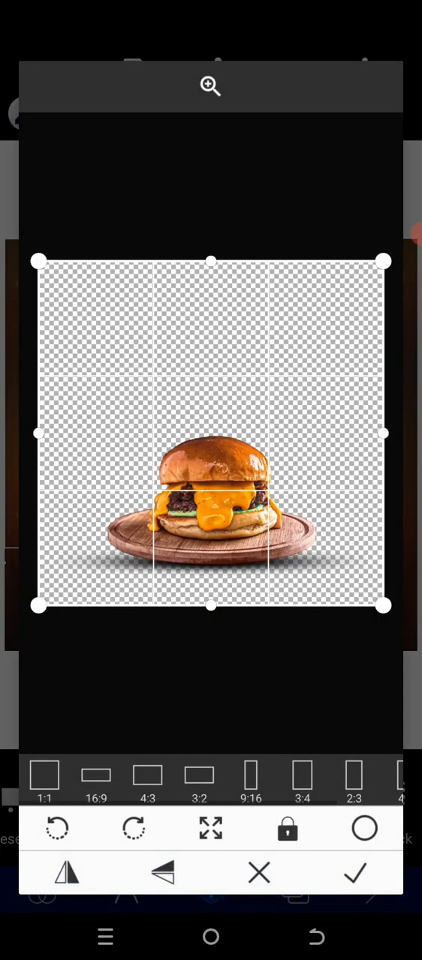
pyautogui.click(355, 872)
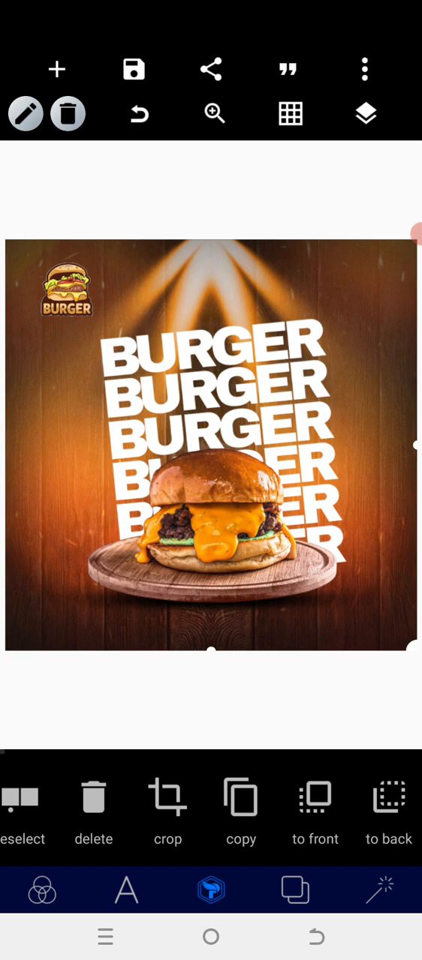
pyautogui.click(365, 113)
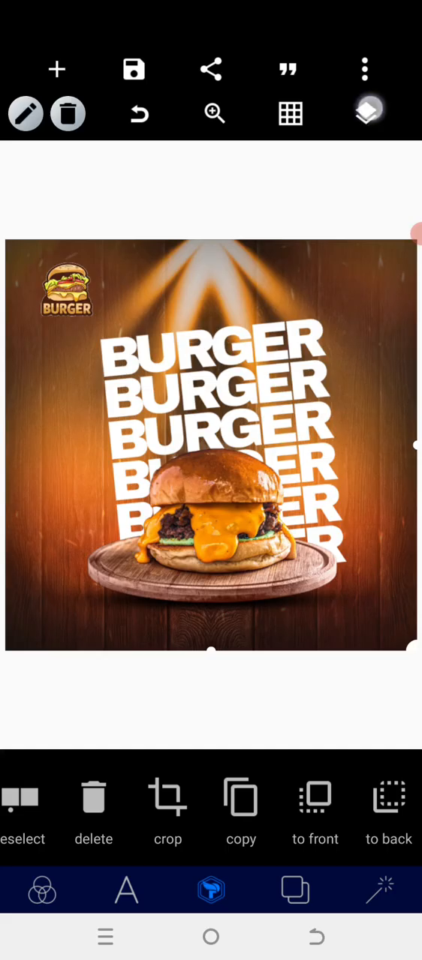
# Import the hanging bulbs image and place a rounded rectangle beside the burger.
pyautogui.click(365, 113)
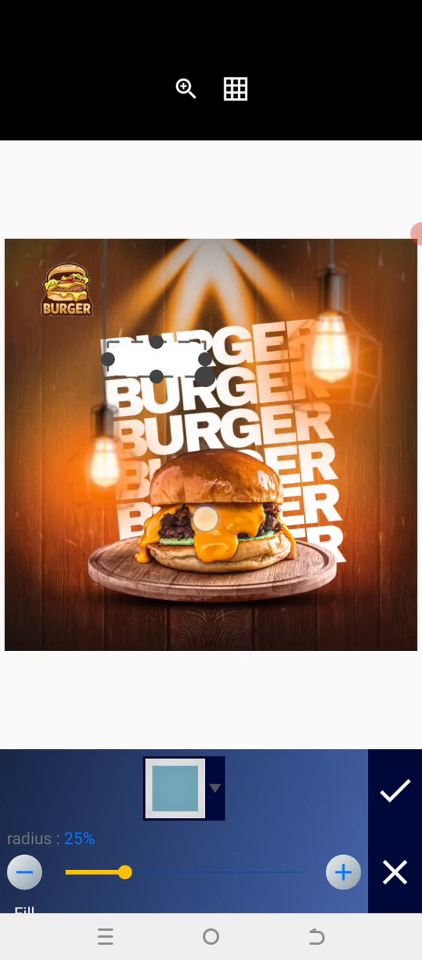
pyautogui.moveTo(154, 358); pyautogui.dragTo(311, 507)
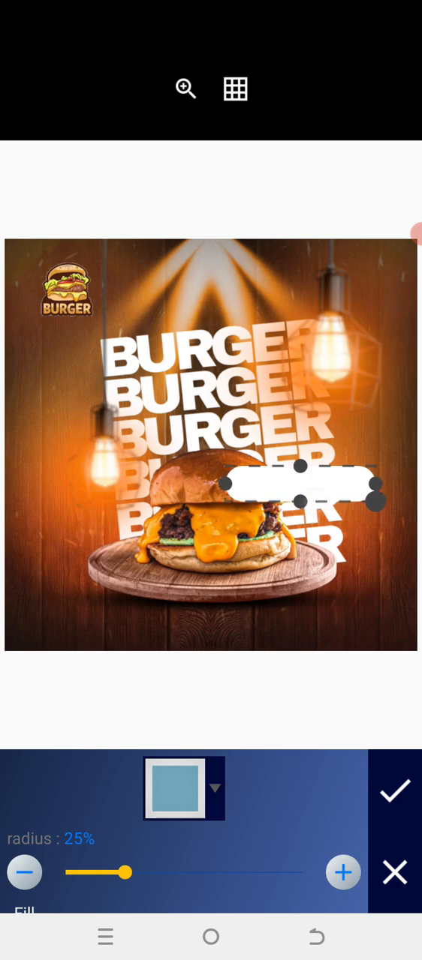
# Fill the side bar with orange #FF9B33 and lighten its shade.
pyautogui.click(184, 788)
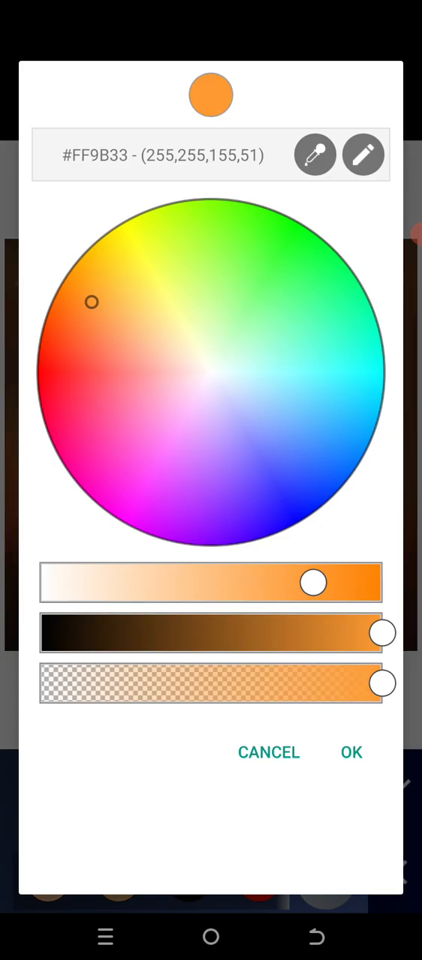
pyautogui.click(350, 753)
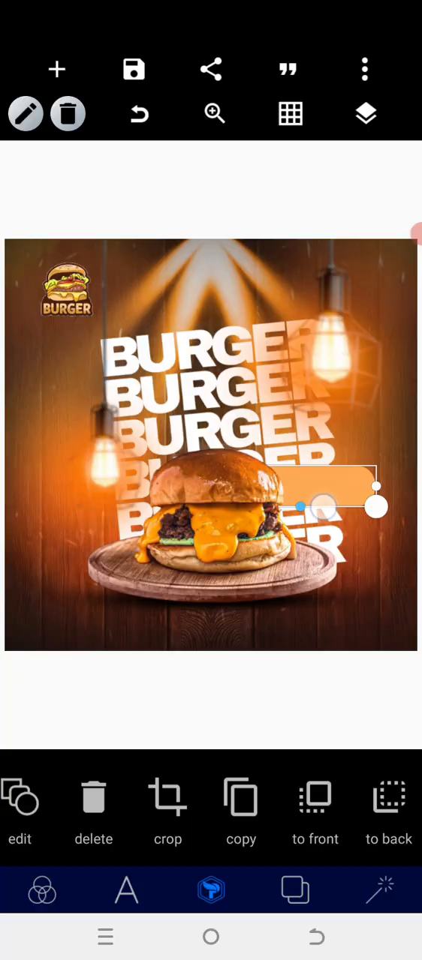
pyautogui.click(19, 814)
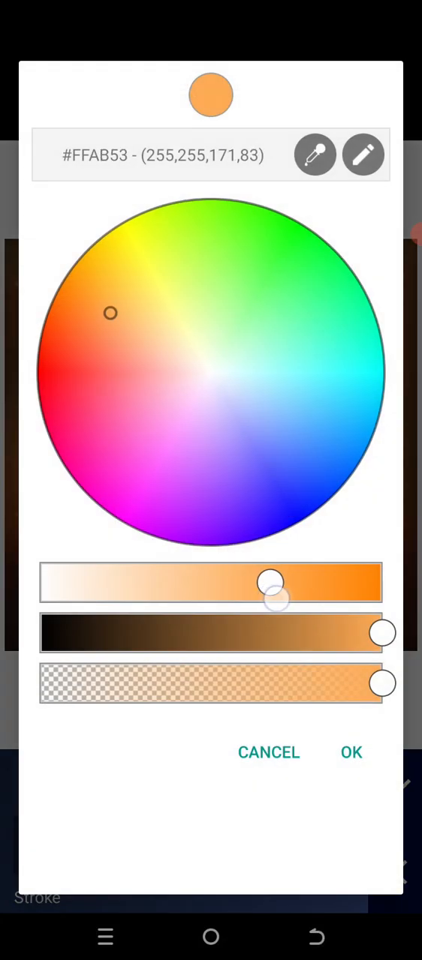
pyautogui.moveTo(270, 584); pyautogui.dragTo(334, 584)
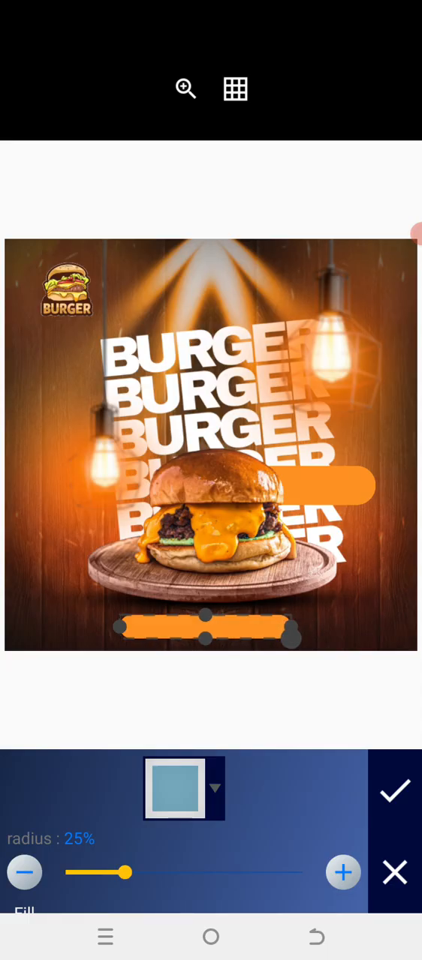
# Add a second orange rounded bar along the bottom and centre it horizontally.
pyautogui.click(394, 792)
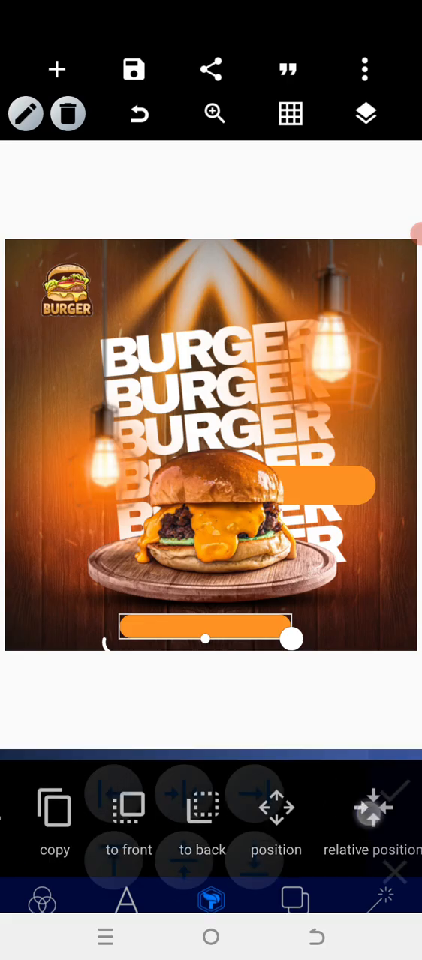
pyautogui.click(275, 810)
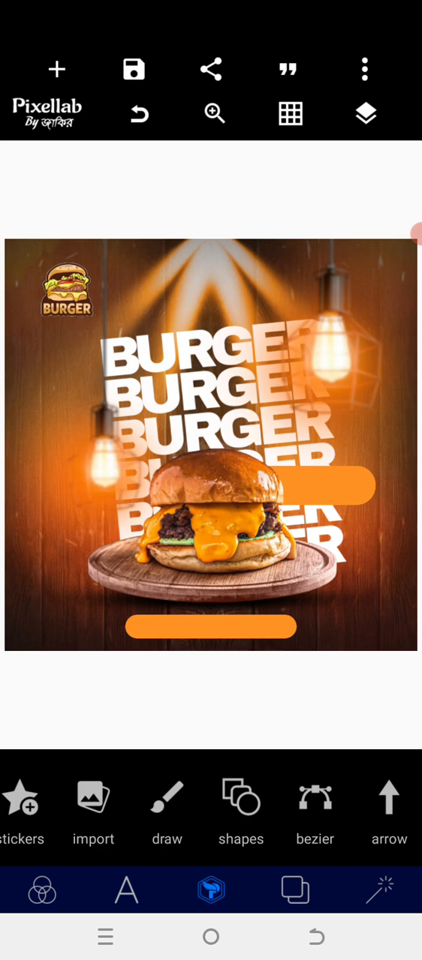
# Add ORDER NOW text in the Outfit-Regular font and move it onto the right orange pill.
pyautogui.click(126, 891)
pyautogui.write('ORDER NO')
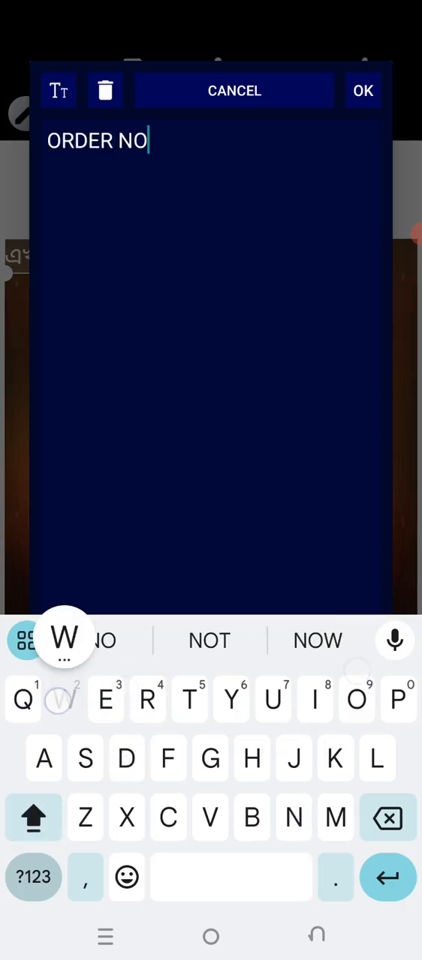
pyautogui.click(363, 90)
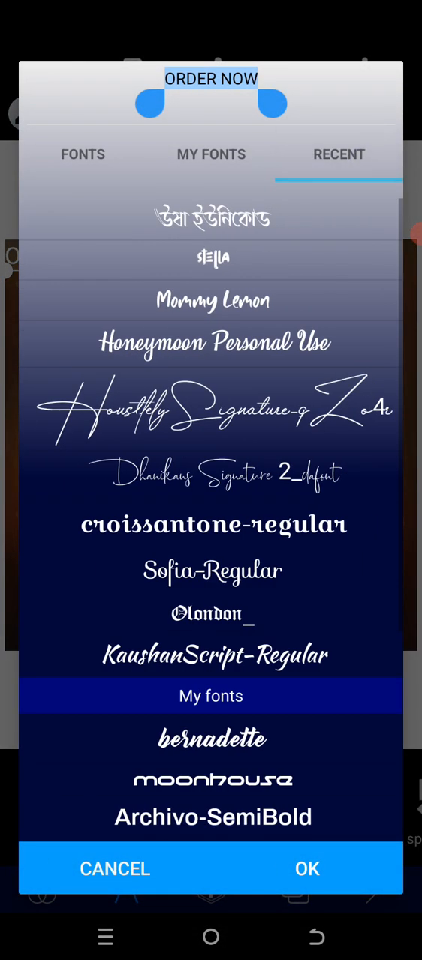
pyautogui.scroll(-3)
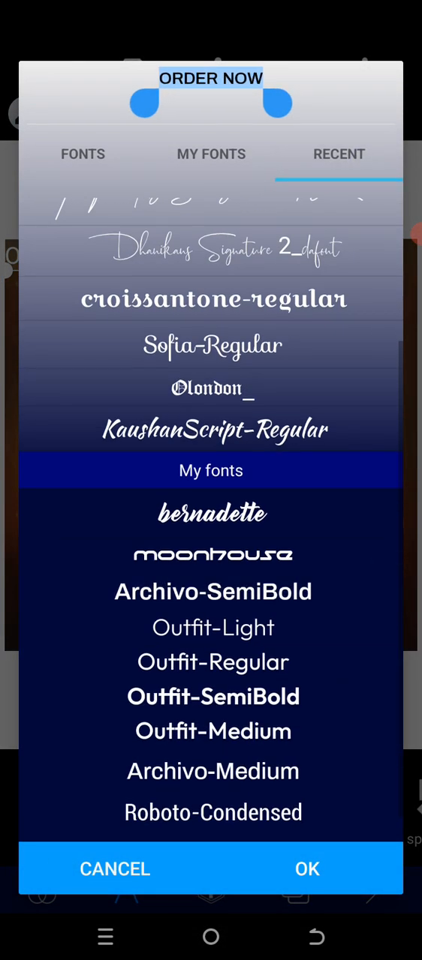
pyautogui.scroll(-3)
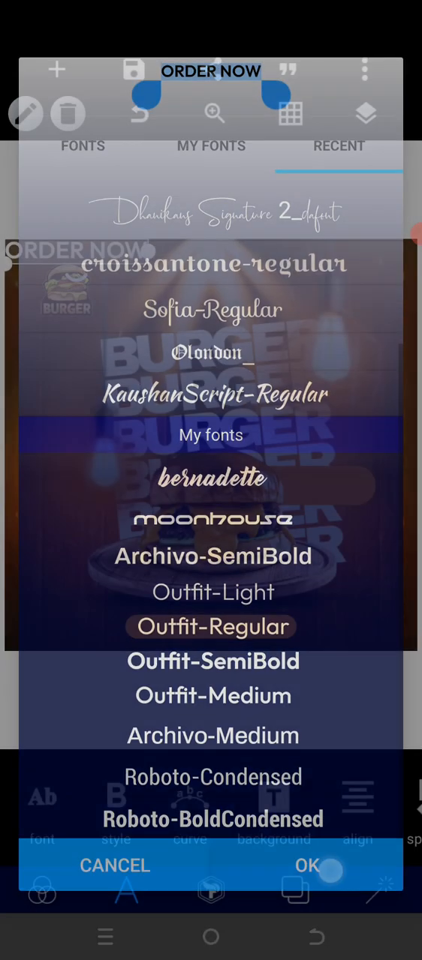
pyautogui.click(307, 866)
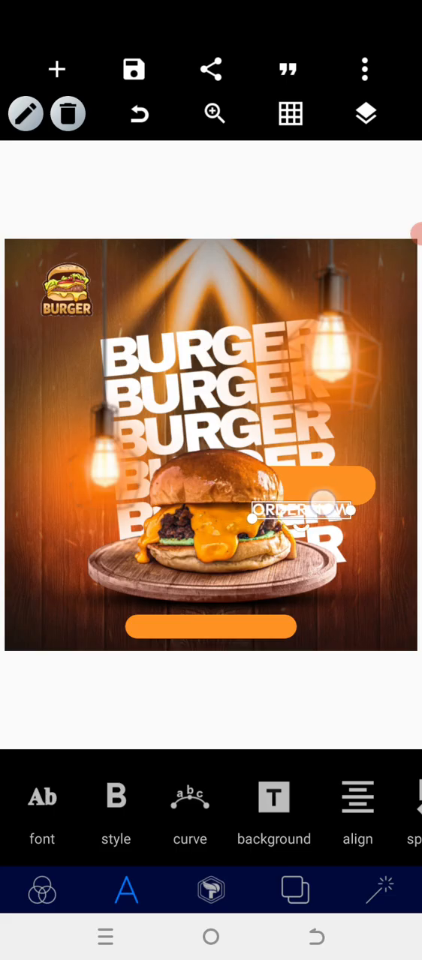
pyautogui.moveTo(300, 514); pyautogui.dragTo(339, 484)
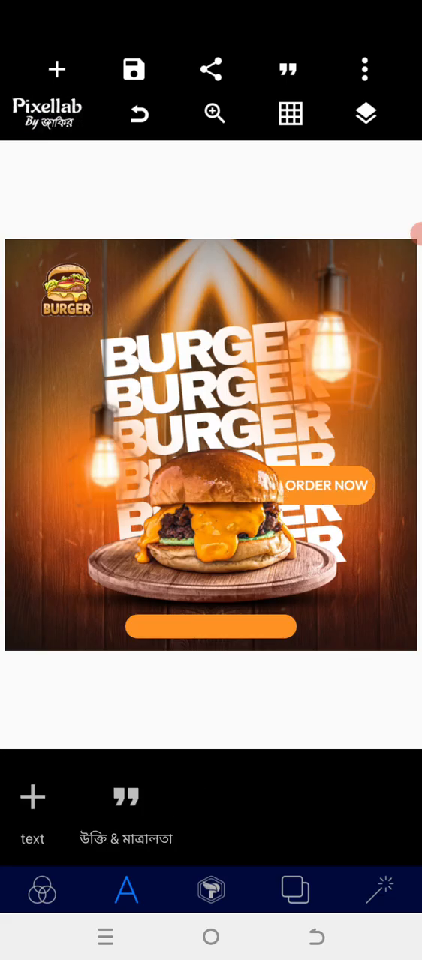
pyautogui.doubleClick(325, 485)
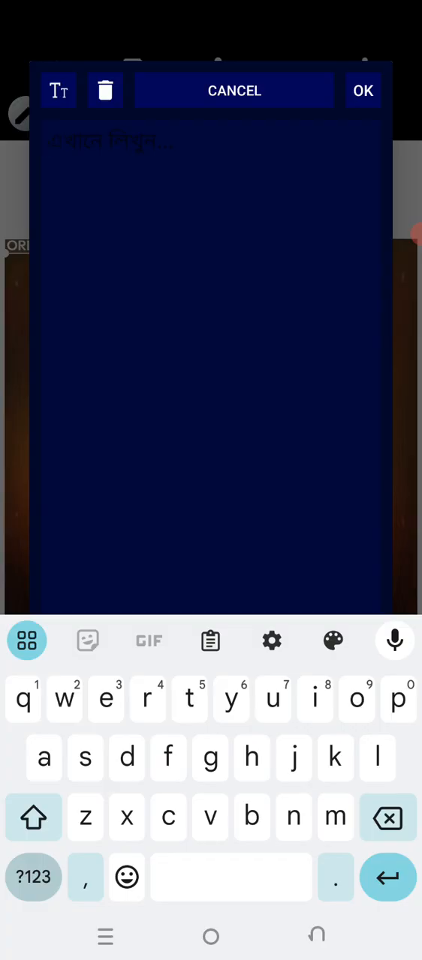
pyautogui.click(33, 877)
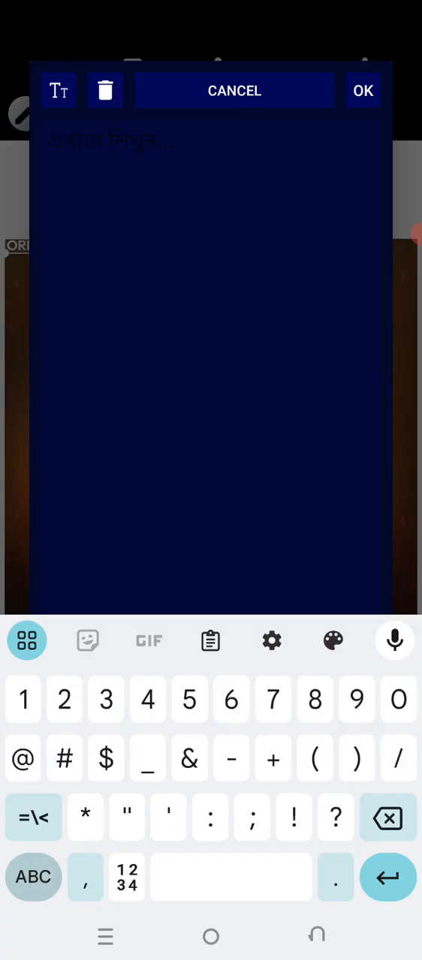
pyautogui.write('+234')
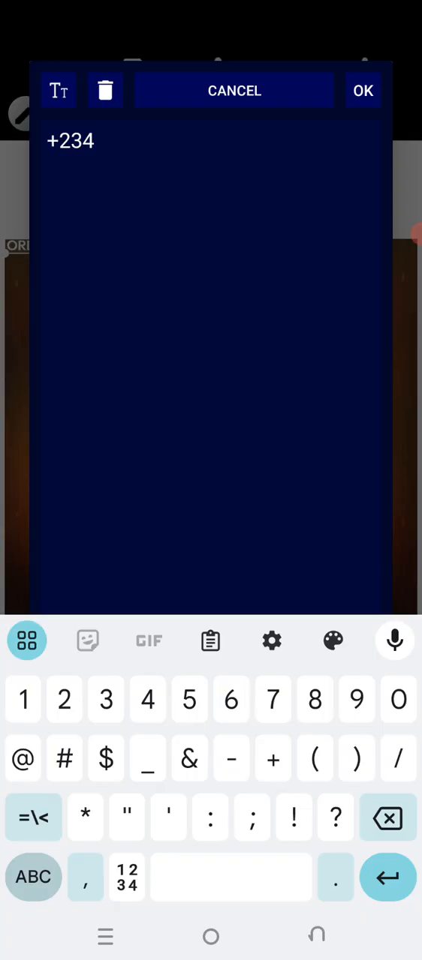
pyautogui.write('703466')
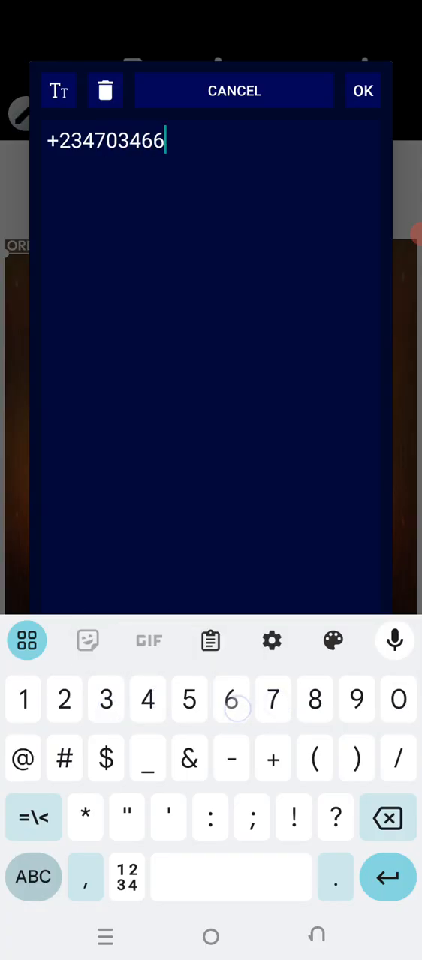
pyautogui.click(363, 91)
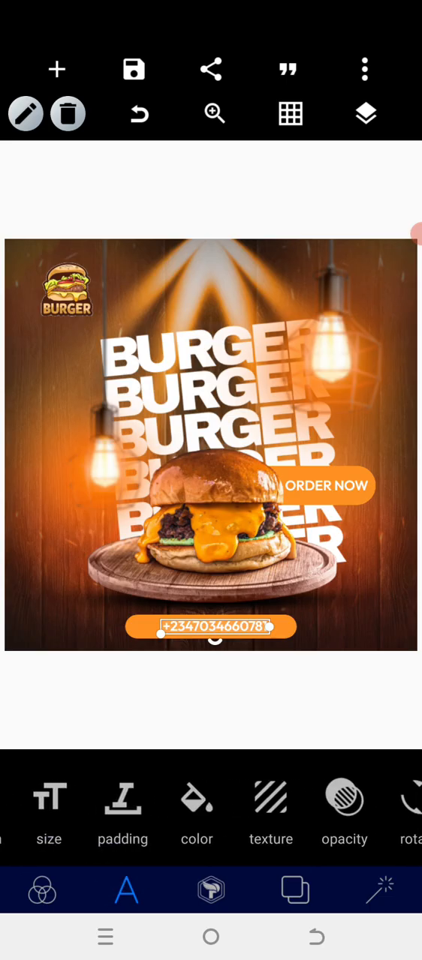
# Resize the phone number and colour the bottom pill behind it black.
pyautogui.click(49, 814)
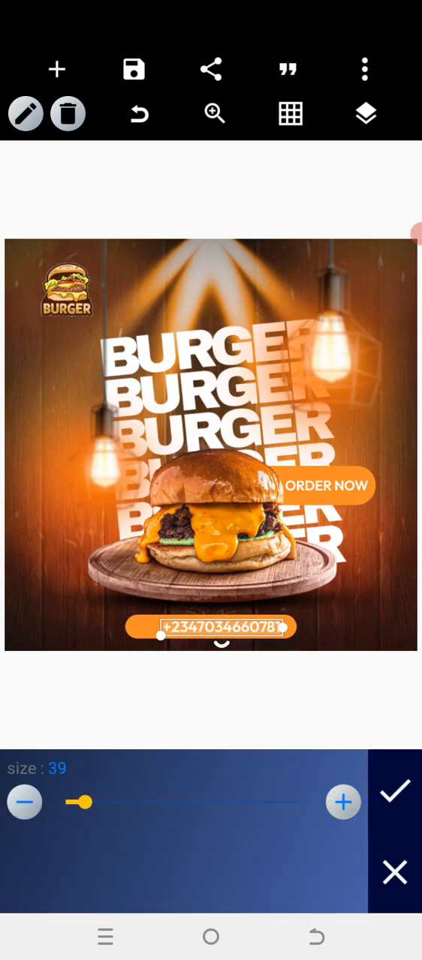
pyautogui.click(394, 792)
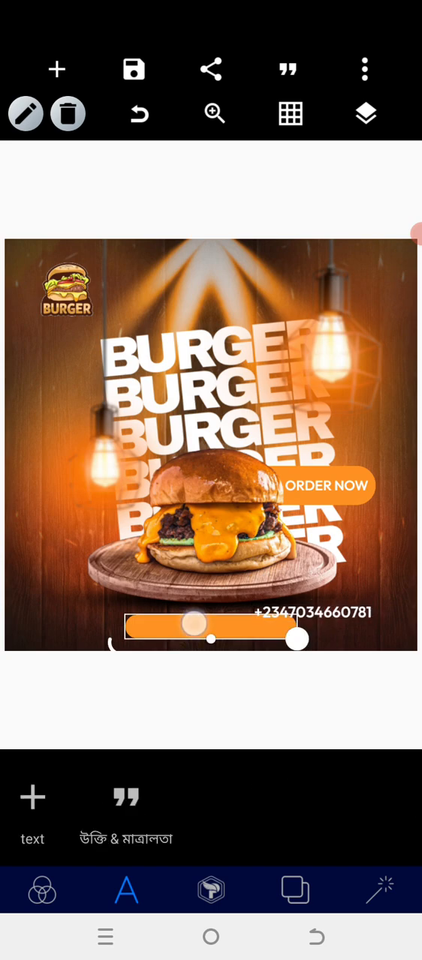
pyautogui.click(210, 891)
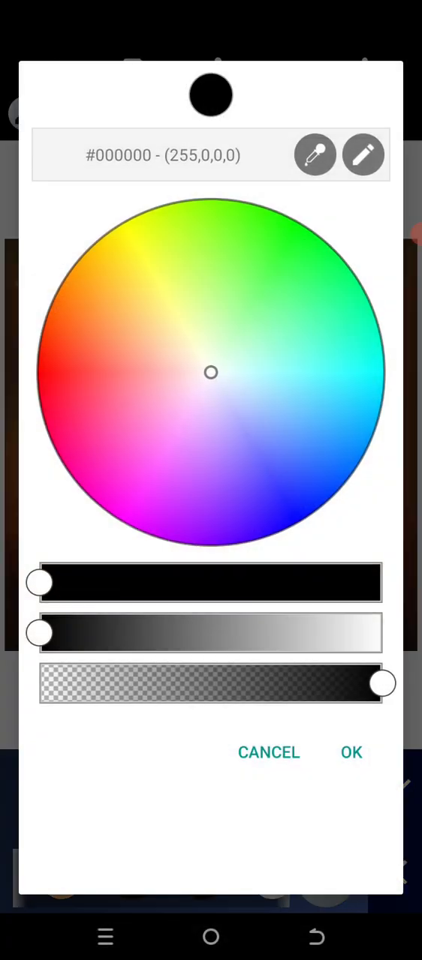
pyautogui.click(74, 372)
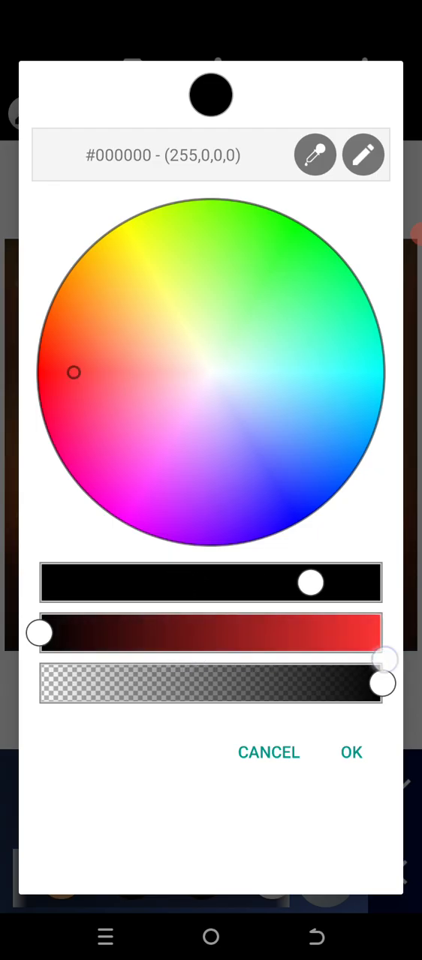
pyautogui.click(350, 753)
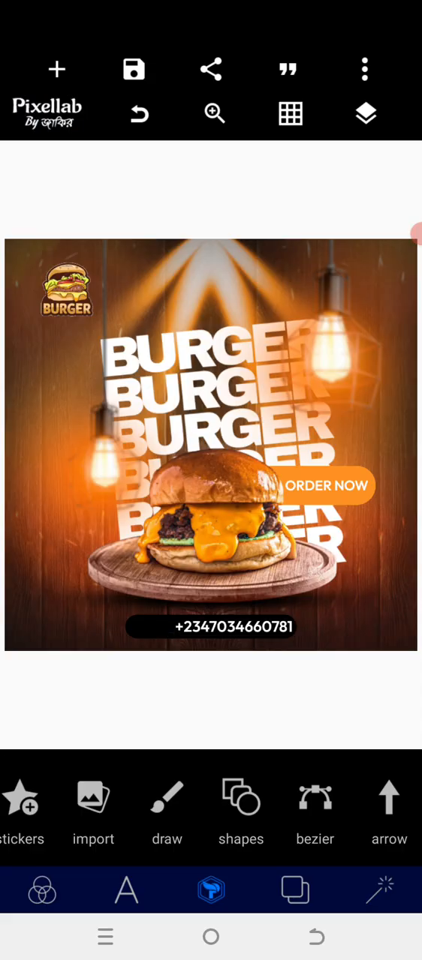
# Nudge the phone number left, add a phone icon before it, and go to the home app list.
pyautogui.click(233, 628)
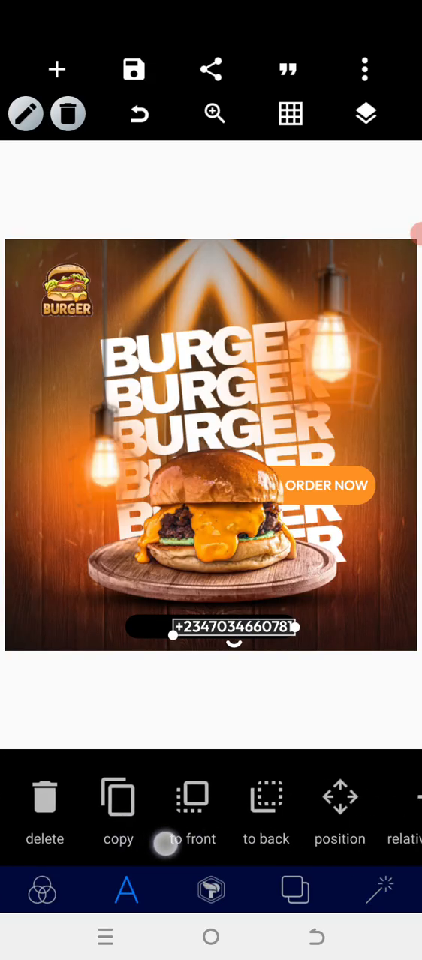
pyautogui.click(340, 797)
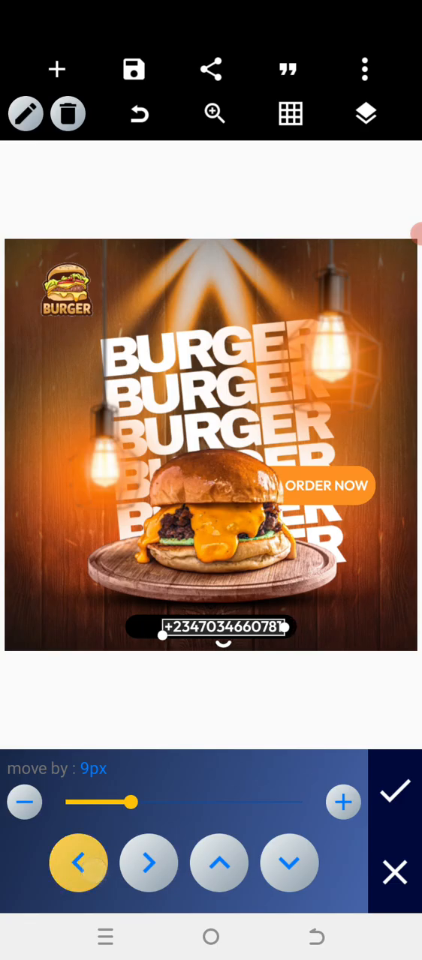
pyautogui.click(394, 791)
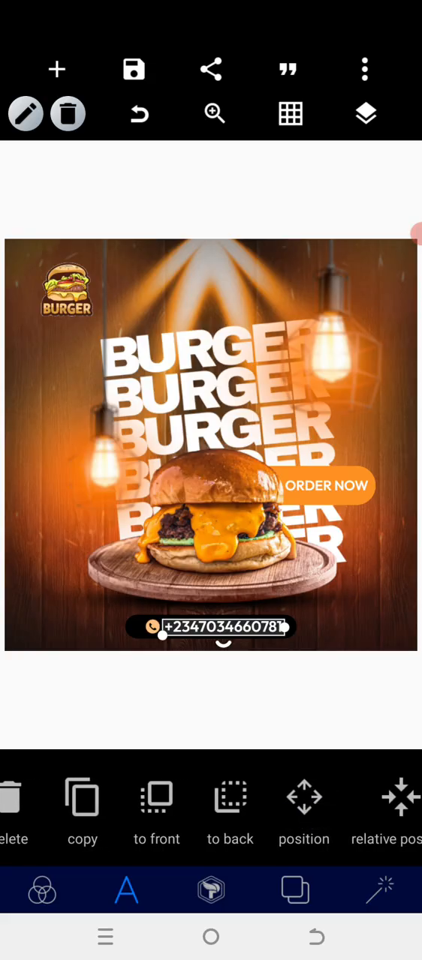
pyautogui.click(304, 811)
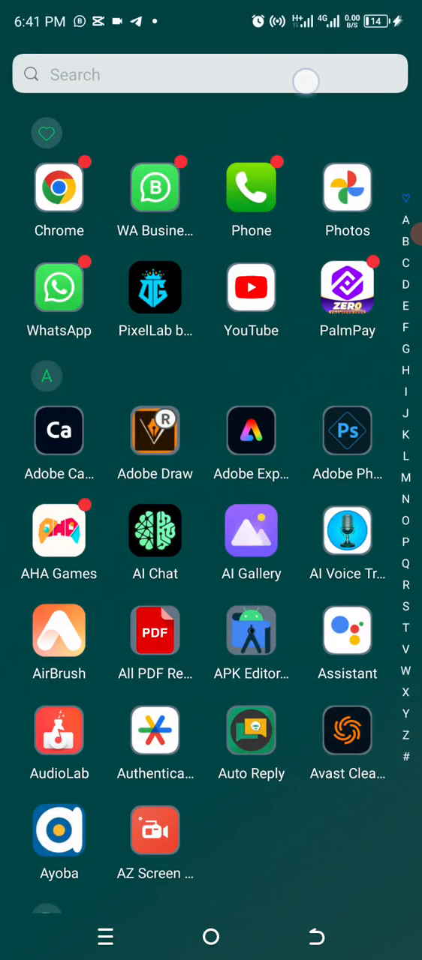
# Open WhatsApp, go to Updates > Settings and show the account's QR code.
pyautogui.click(210, 74)
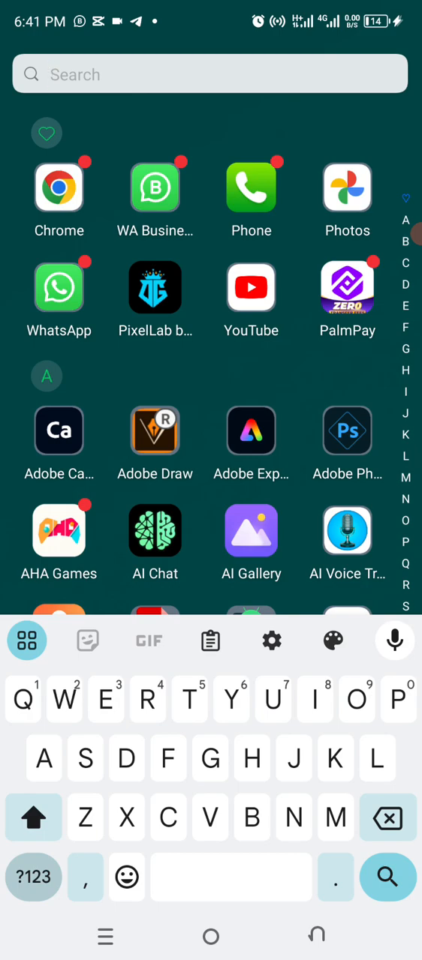
pyautogui.click(59, 288)
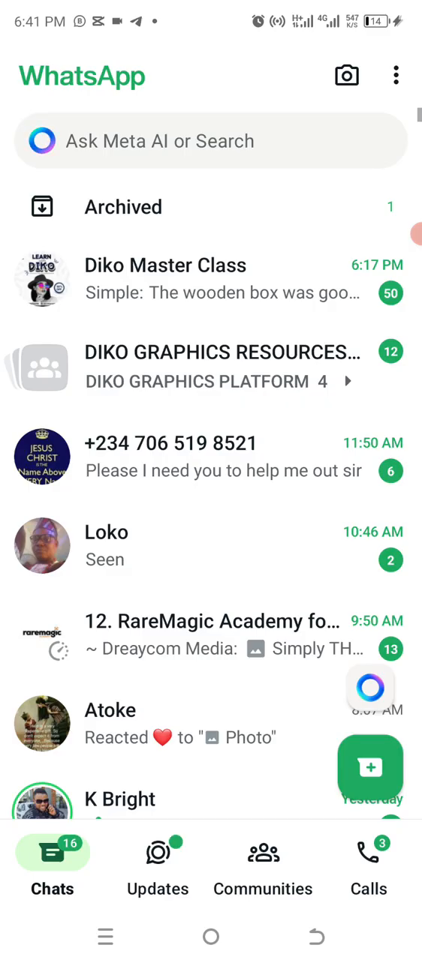
pyautogui.click(158, 867)
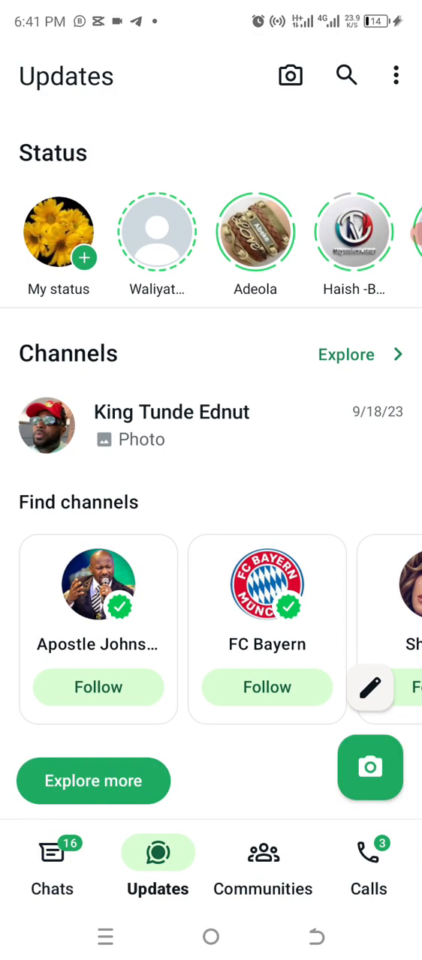
pyautogui.click(396, 75)
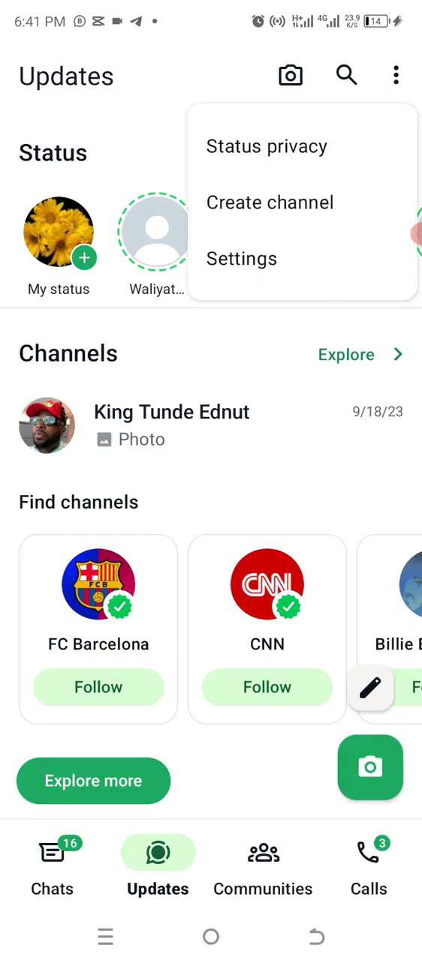
pyautogui.click(241, 258)
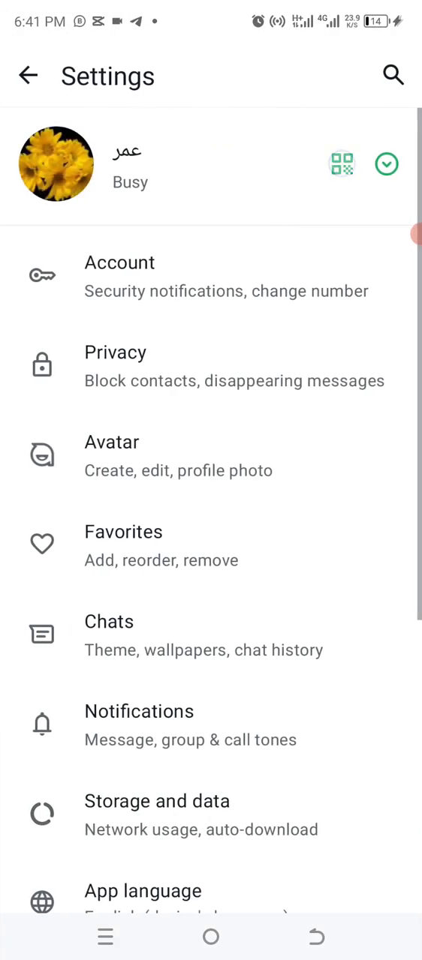
pyautogui.click(341, 164)
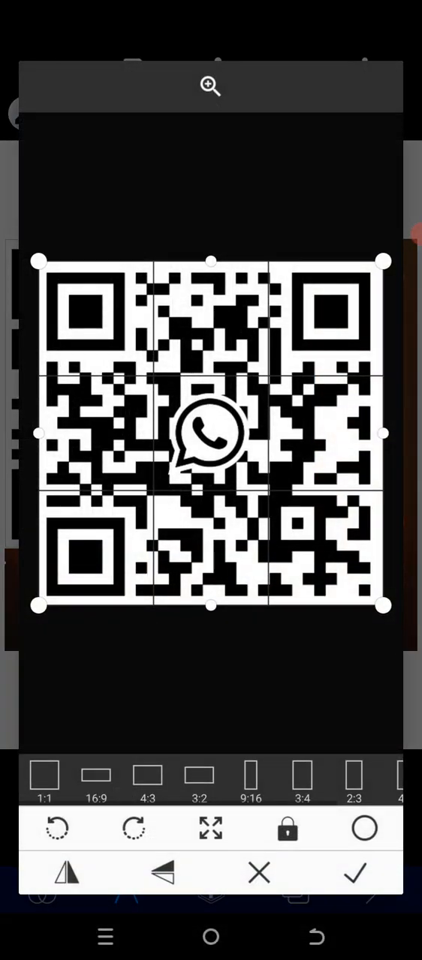
# Confirm the QR code crop and place it in the flyer's lower-right corner.
pyautogui.click(355, 872)
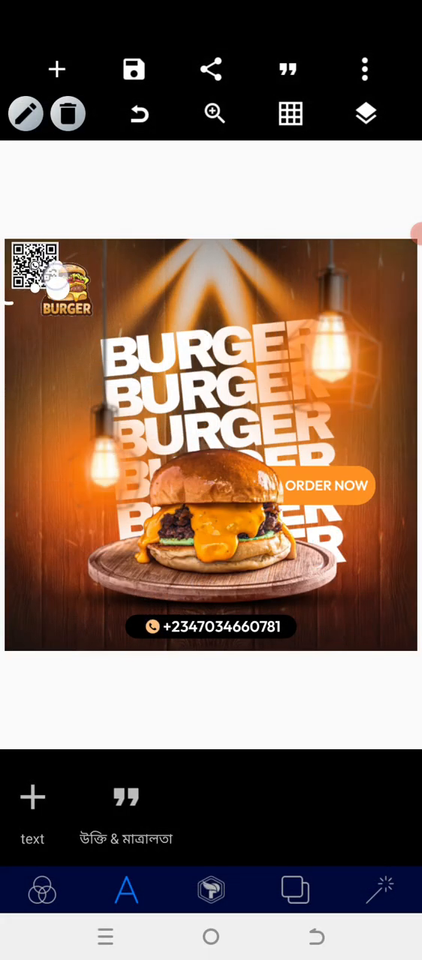
pyautogui.moveTo(38, 277); pyautogui.dragTo(368, 627)
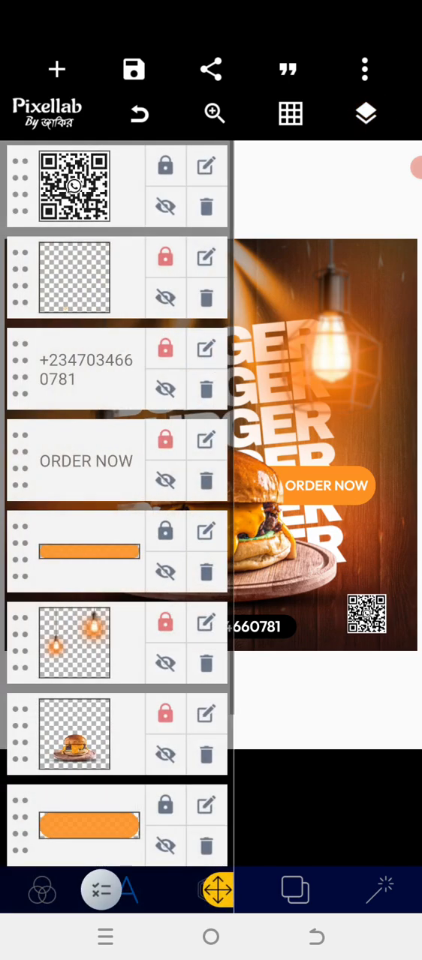
# Nudge the small BURGER logo one step left toward the top-left corner using Position controls.
pyautogui.scroll(-3)
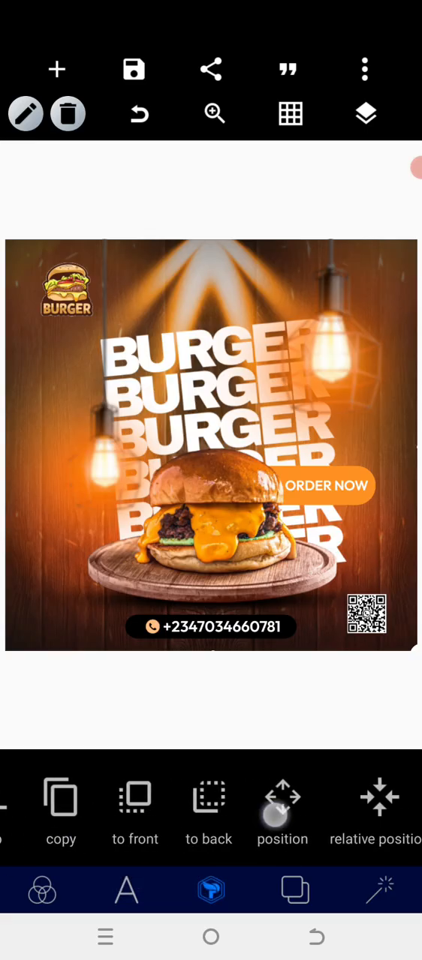
pyautogui.click(282, 814)
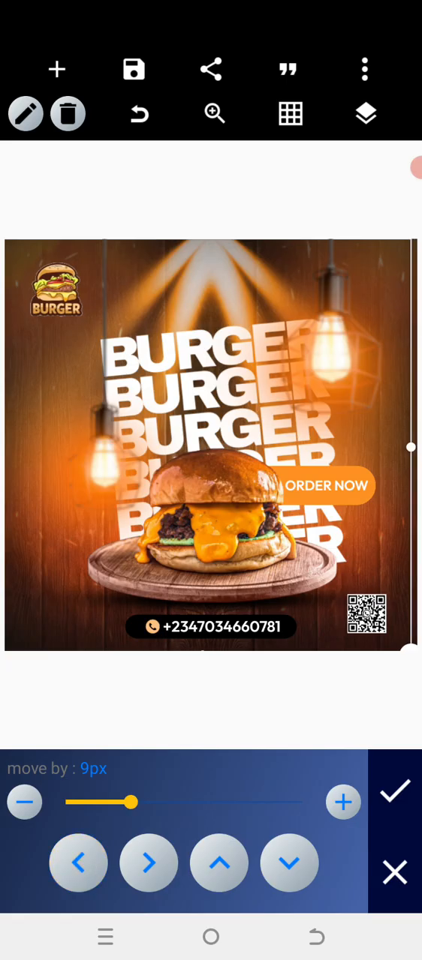
pyautogui.click(219, 863)
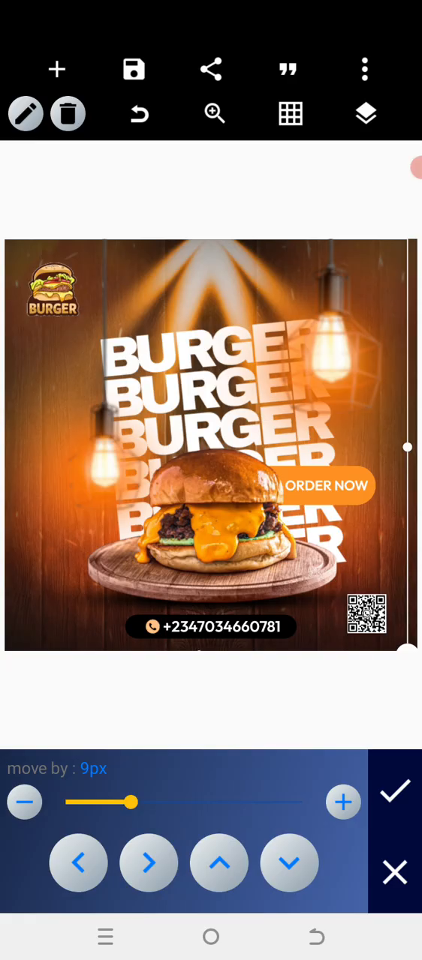
pyautogui.click(394, 792)
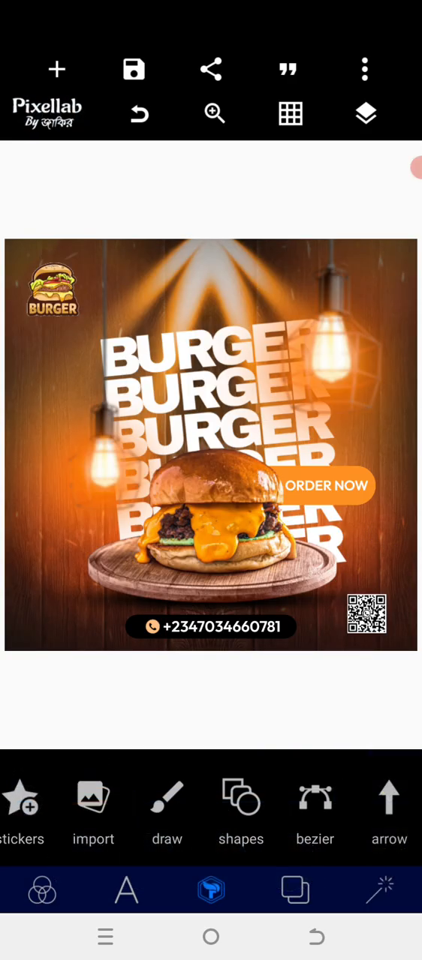
pyautogui.click(366, 614)
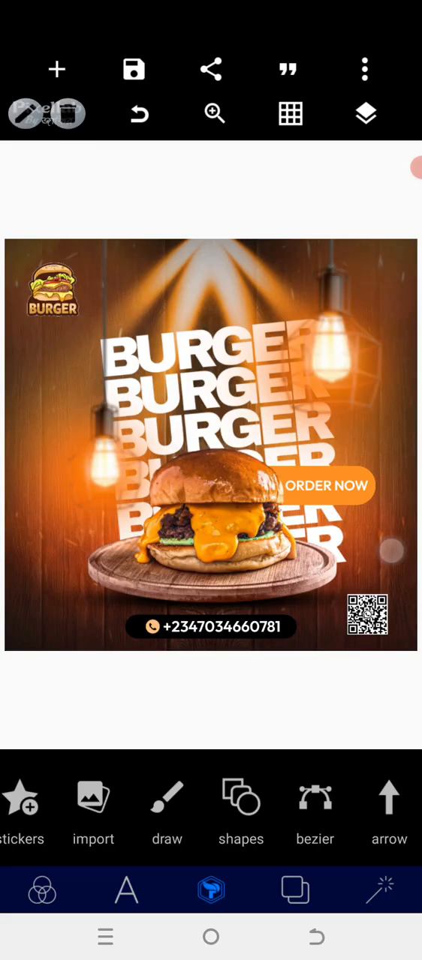
pyautogui.click(326, 485)
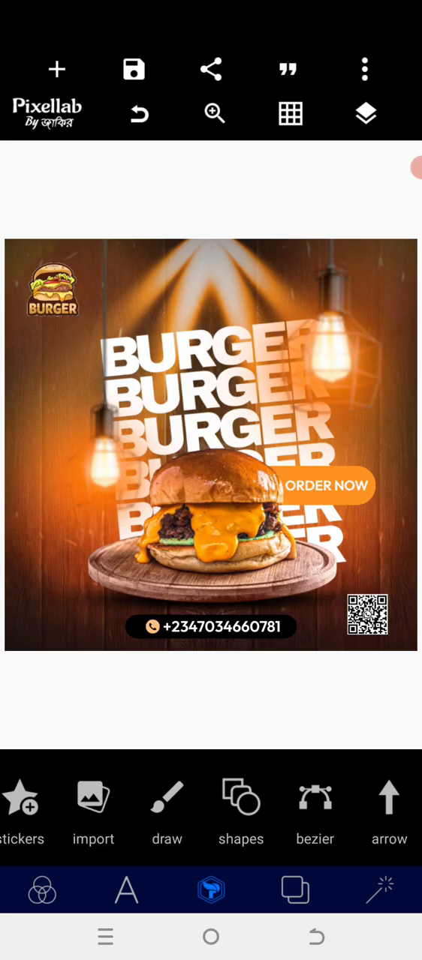
# Cover the whole flyer with a pale full-size overlay layer and confirm its placement.
pyautogui.click(52, 293)
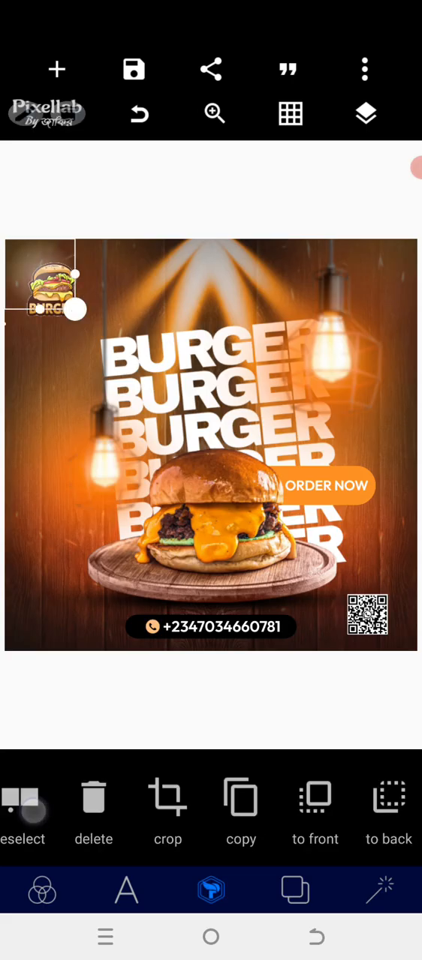
pyautogui.click(210, 889)
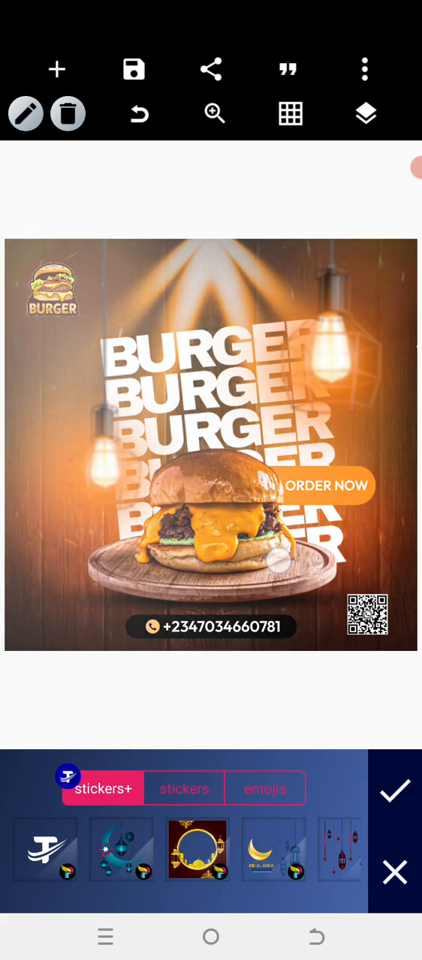
pyautogui.moveTo(282, 559); pyautogui.dragTo(362, 645)
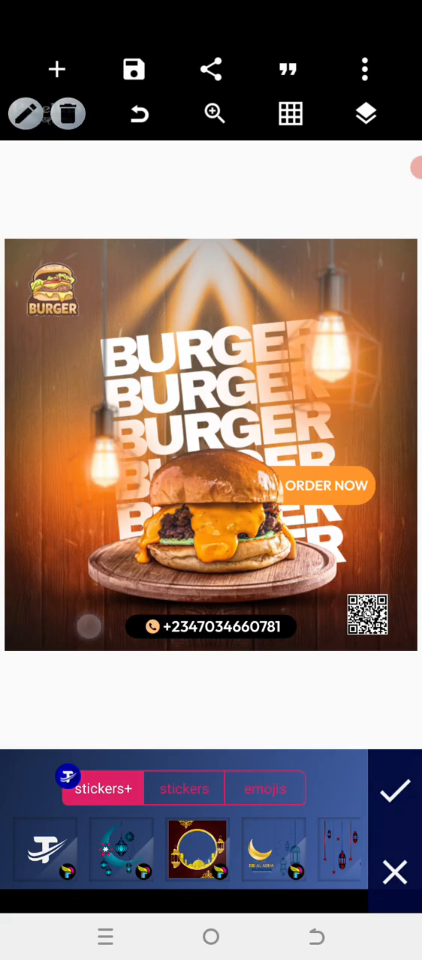
pyautogui.click(394, 790)
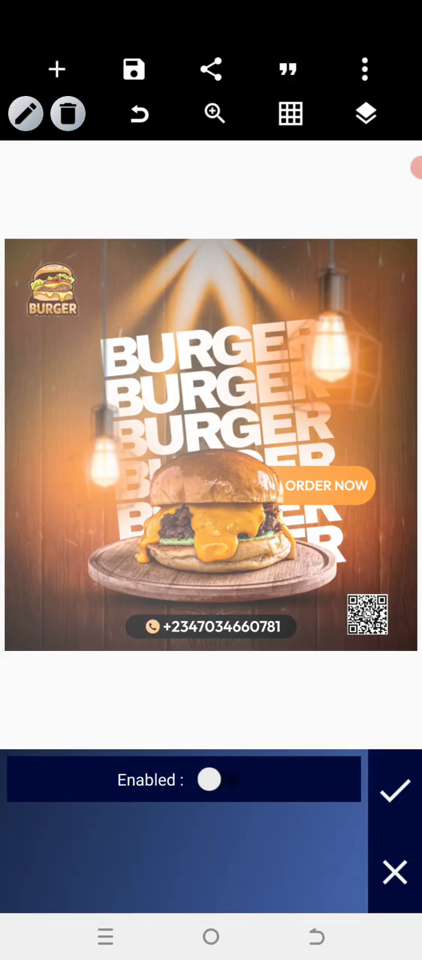
# Enable the overlay's colour tint and set it to a fine-tuned warm orange shade.
pyautogui.click(221, 779)
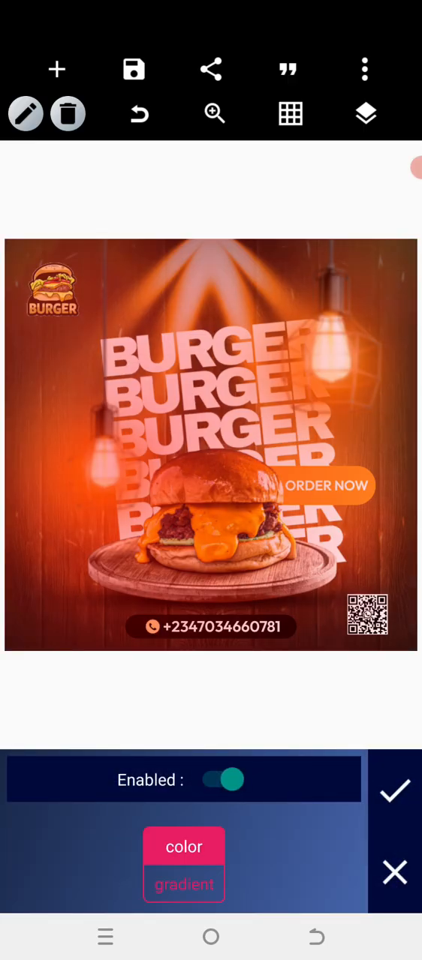
pyautogui.click(184, 846)
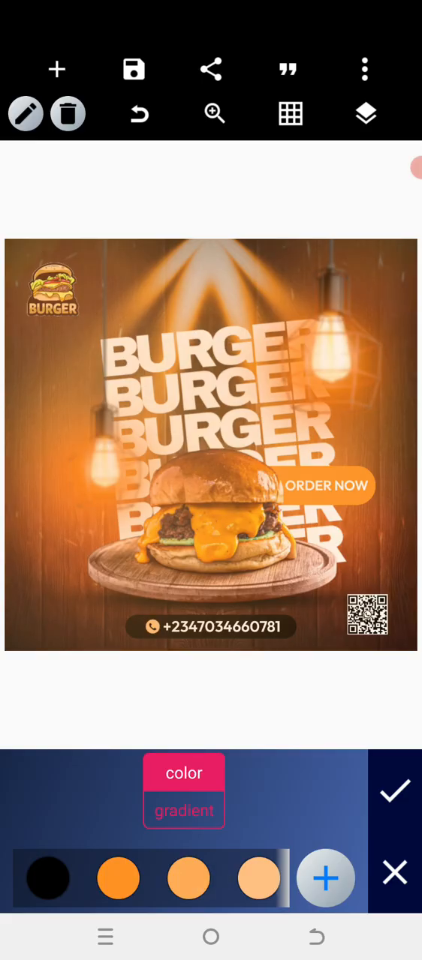
pyautogui.click(259, 878)
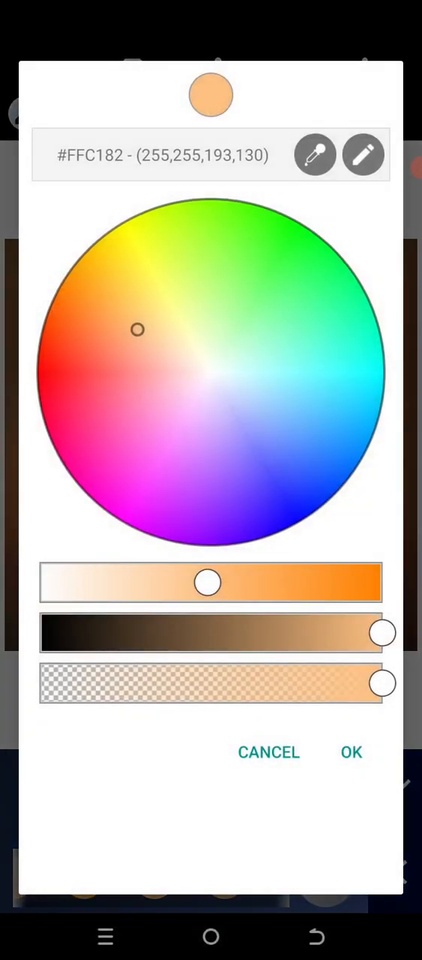
pyautogui.moveTo(138, 331); pyautogui.dragTo(147, 336)
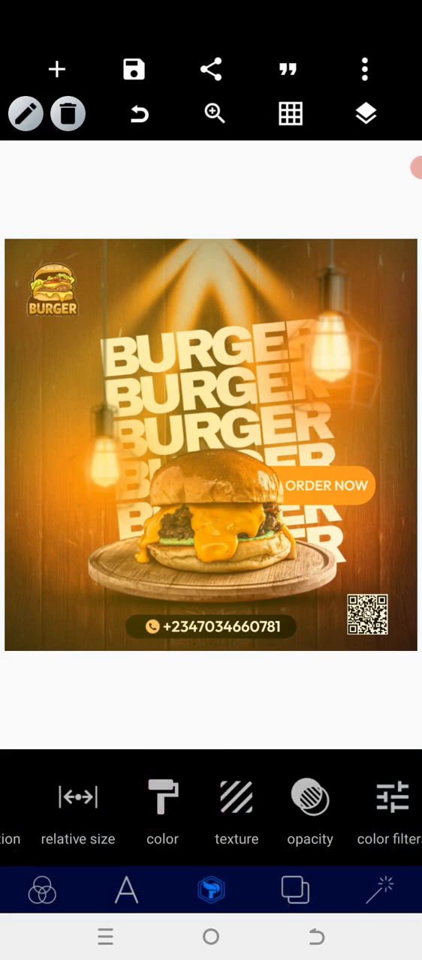
# Lower the orange overlay's opacity to 6% so the flyer shows through.
pyautogui.click(309, 811)
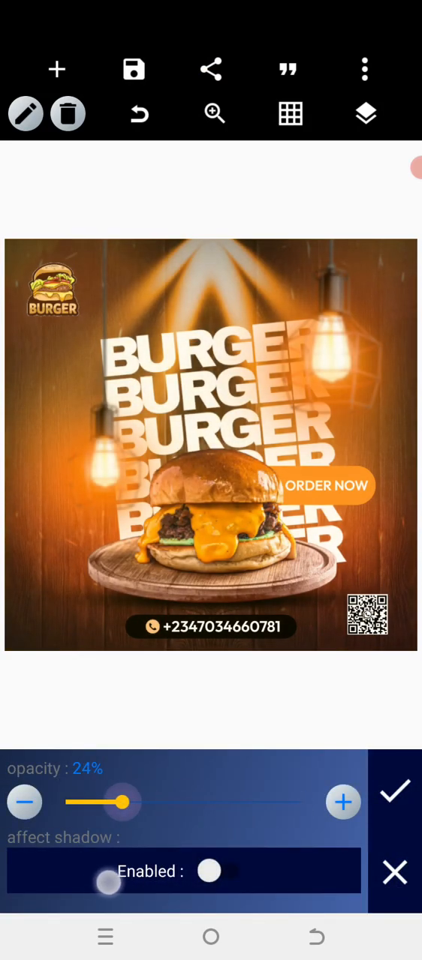
pyautogui.moveTo(124, 803); pyautogui.dragTo(75, 802)
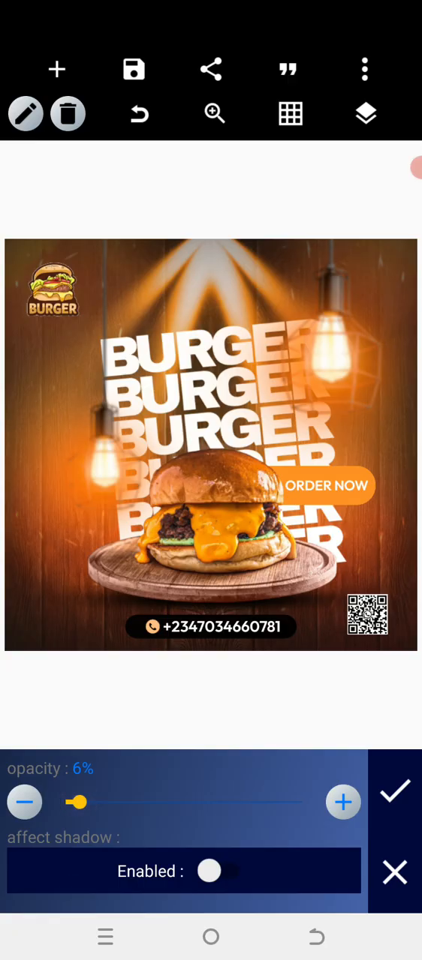
pyautogui.click(210, 871)
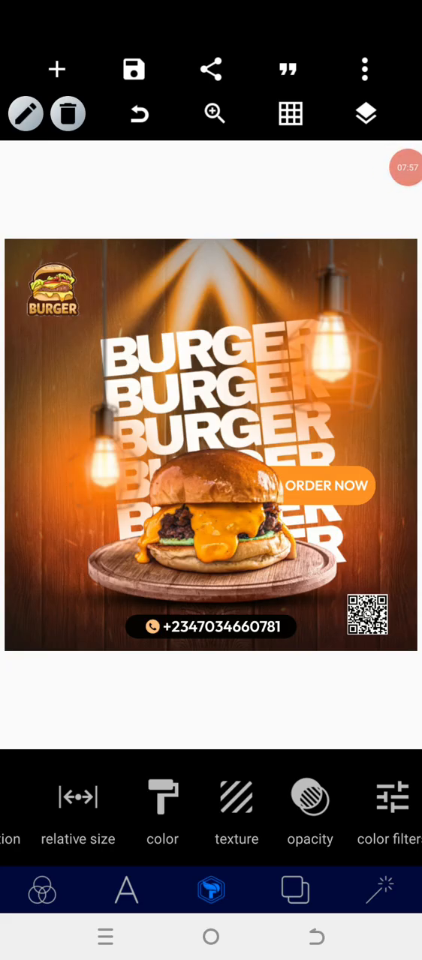
pyautogui.hscroll(-3)
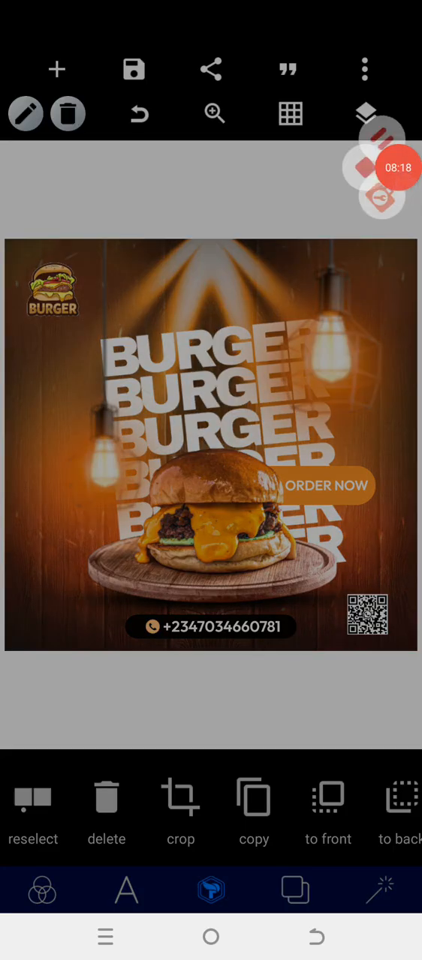
# Export the flyer as a PNG at ultra dimensions and save it to the gallery.
pyautogui.click(134, 69)
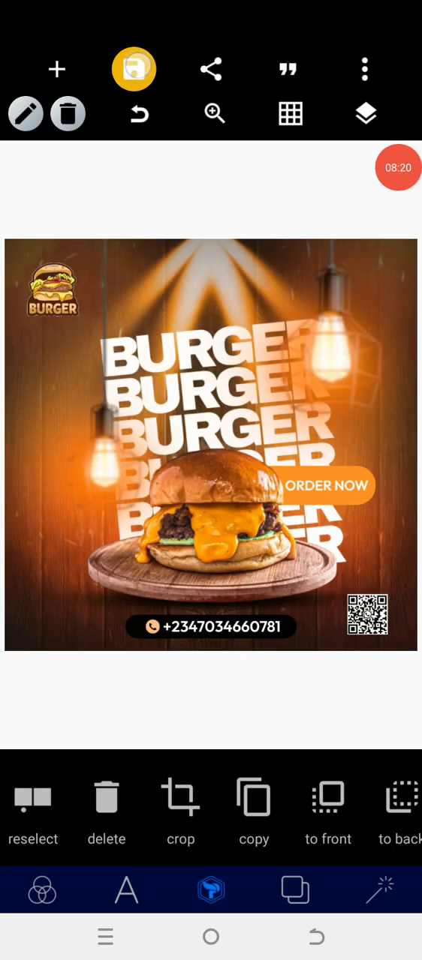
pyautogui.click(211, 69)
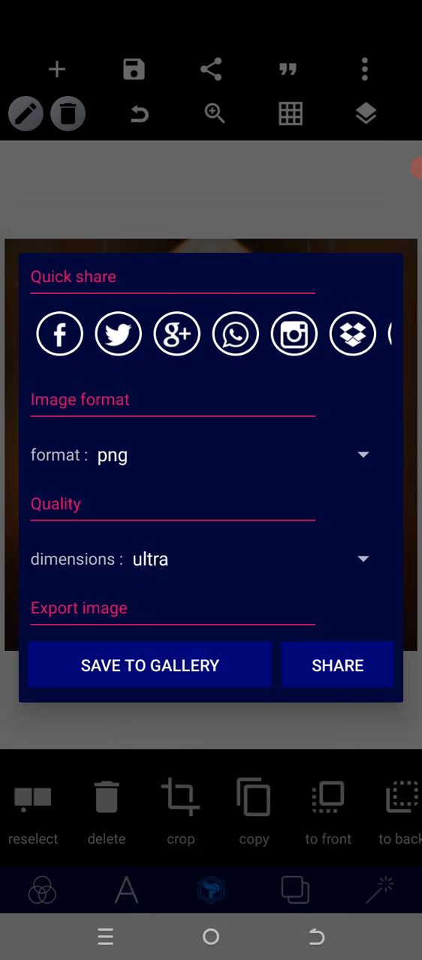
pyautogui.click(150, 665)
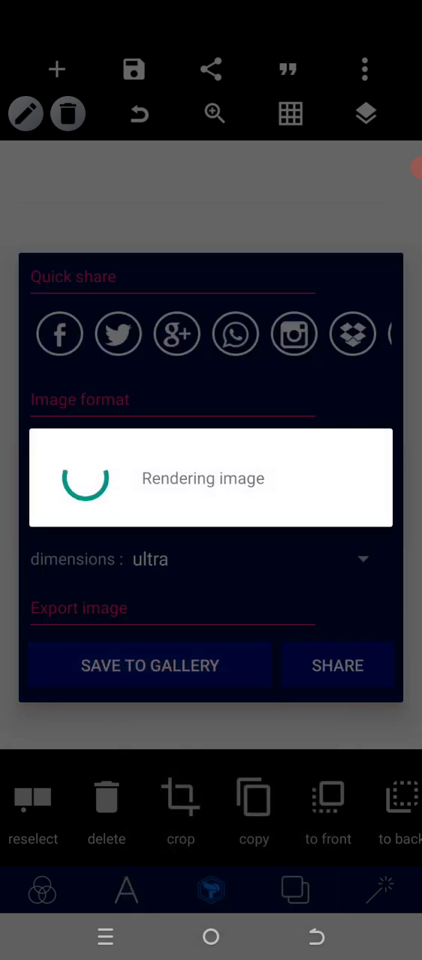